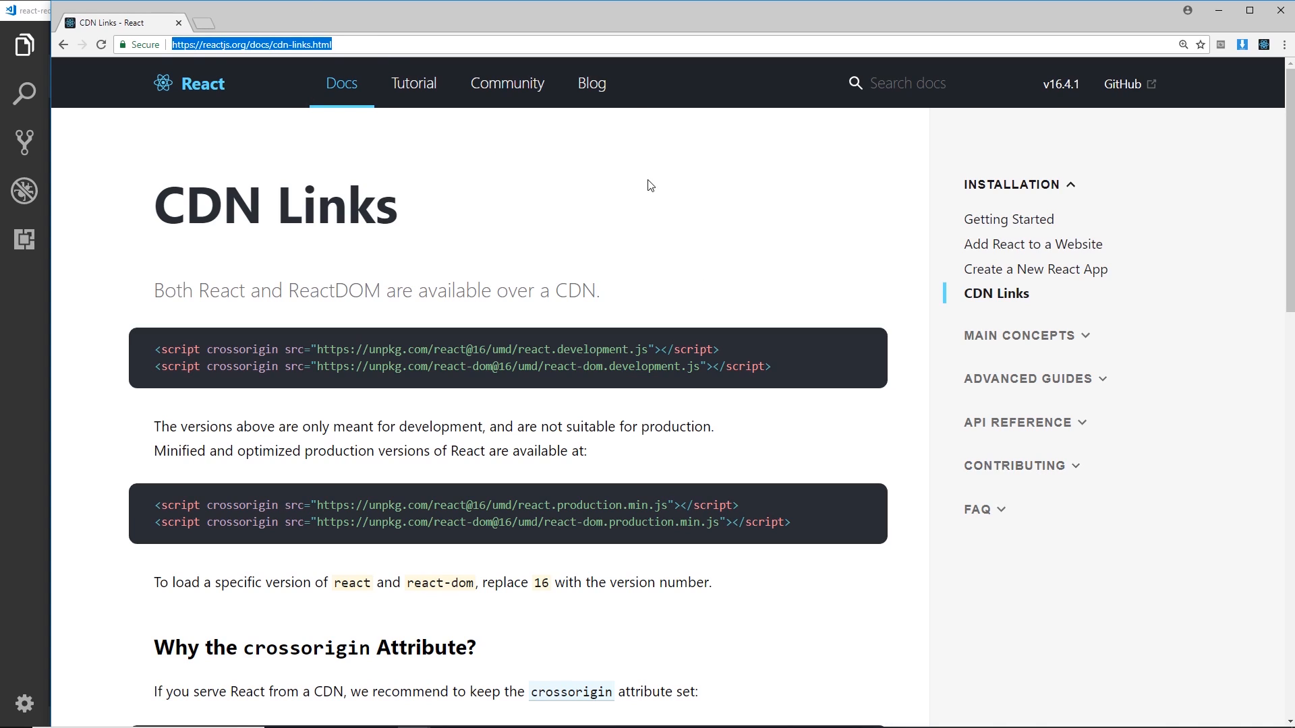
mouse_move(720, 238)
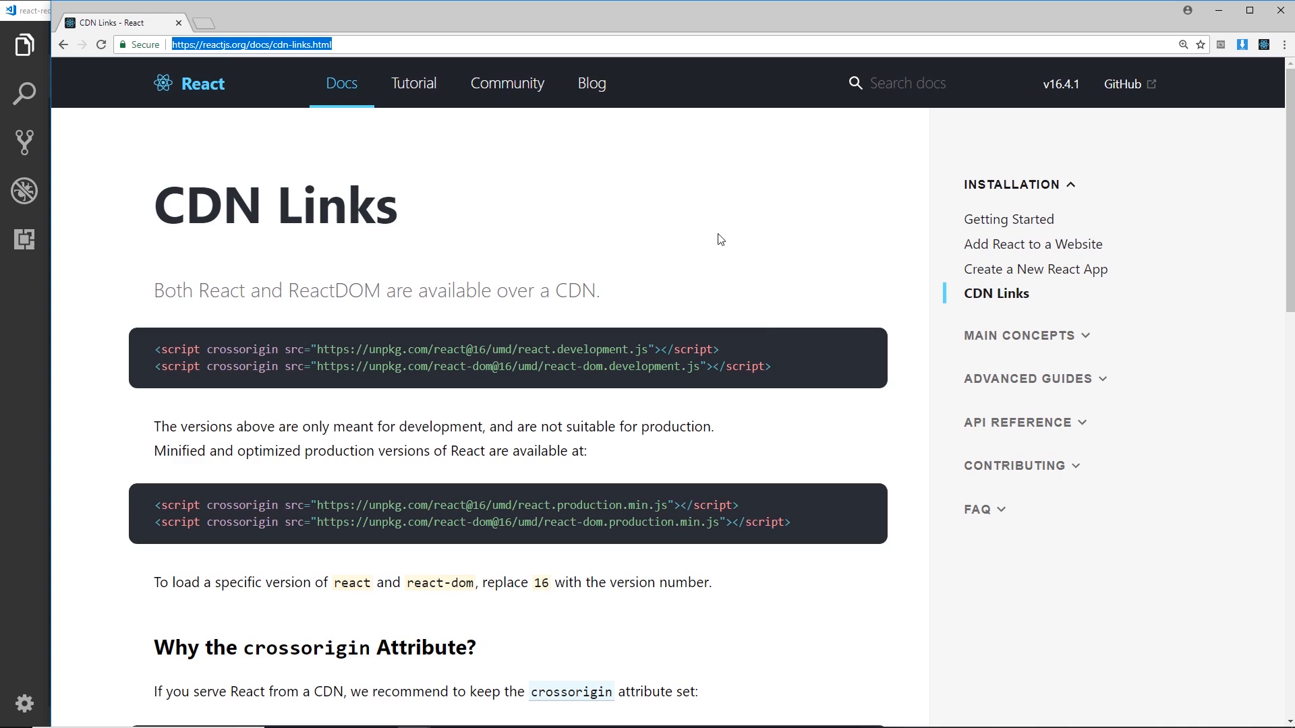
Select the React and ReactDOM development script tags on the CDN Links page.
left_click_drag(156, 348, 772, 367)
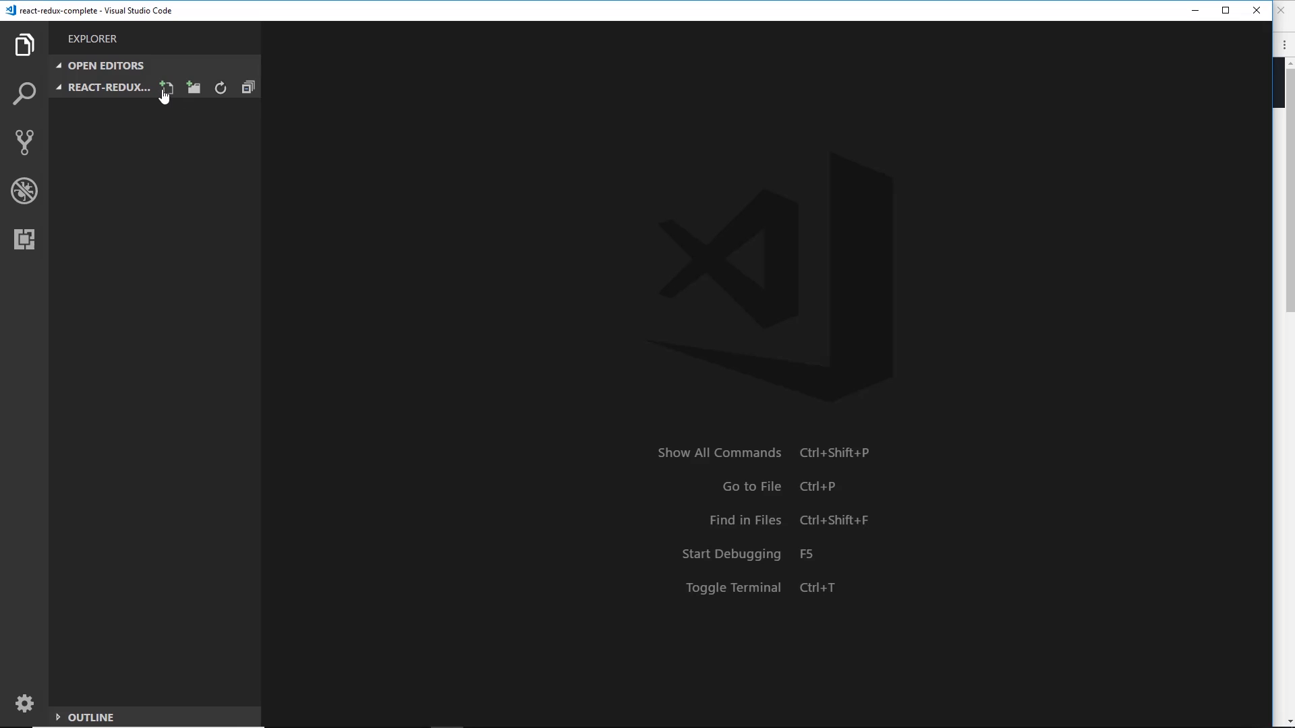
Create index.html with an HTML boilerplate and the two React development scripts in its head.
left_click(167, 87)
type("index.html")
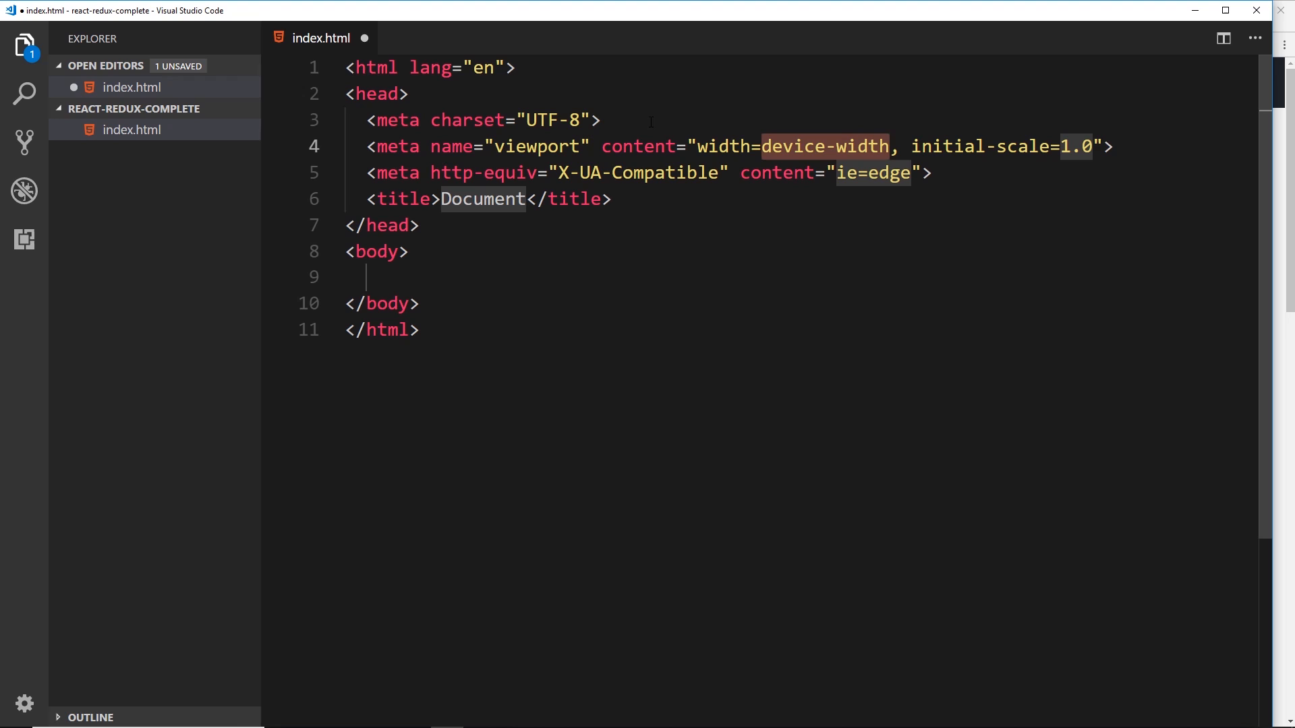
key("Enter")
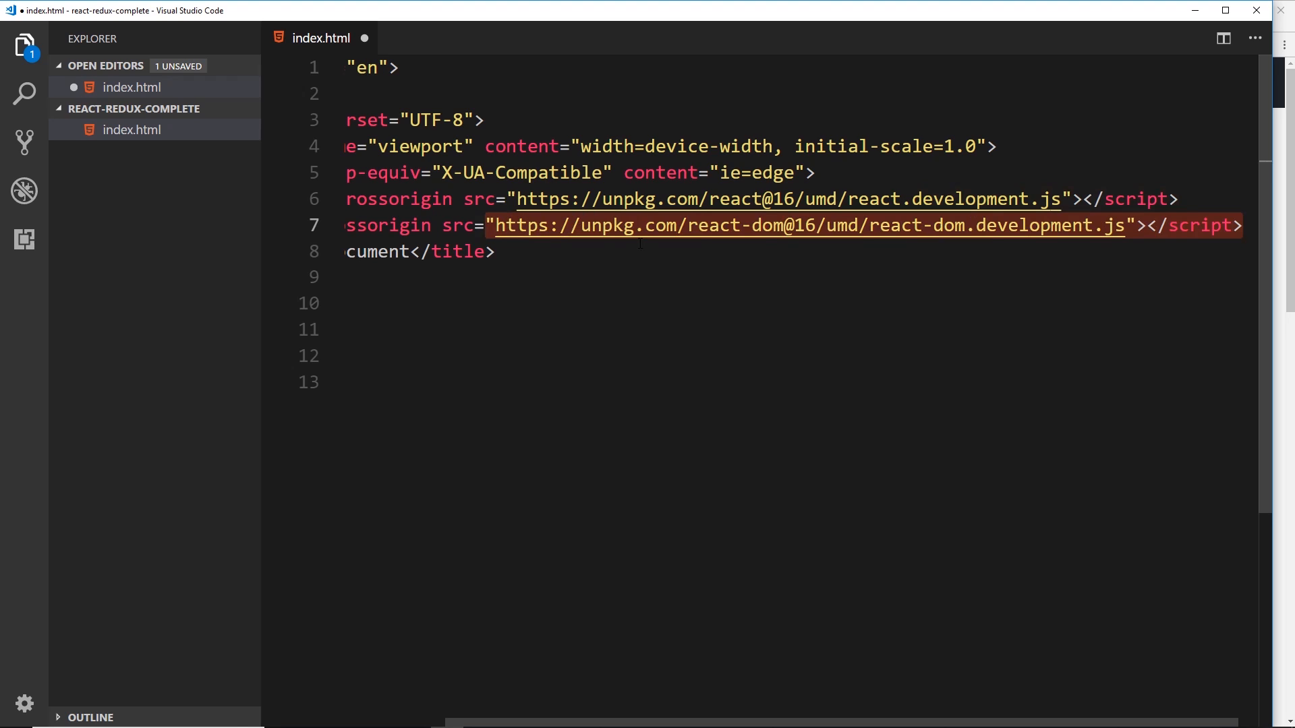
scroll("right", 3)
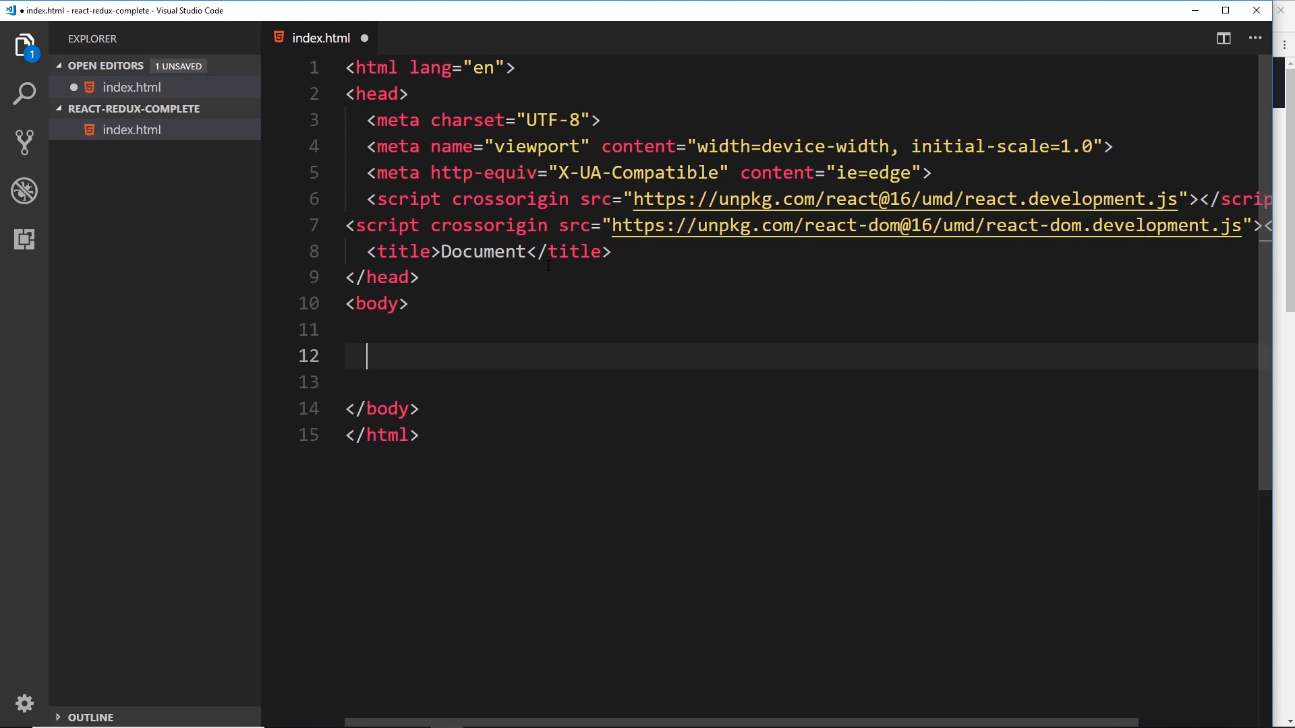
Add an empty div with id "app" to the body via Emmet and save index.html.
type("div.#")
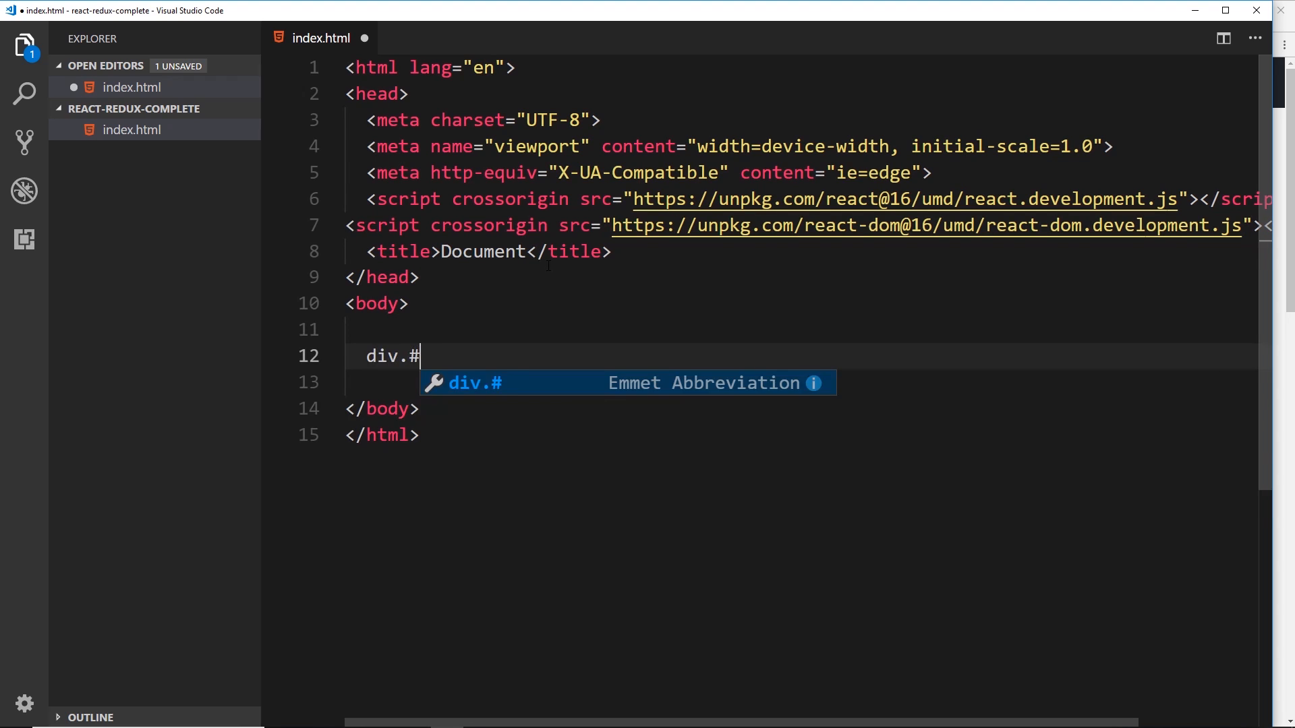
key("Tab")
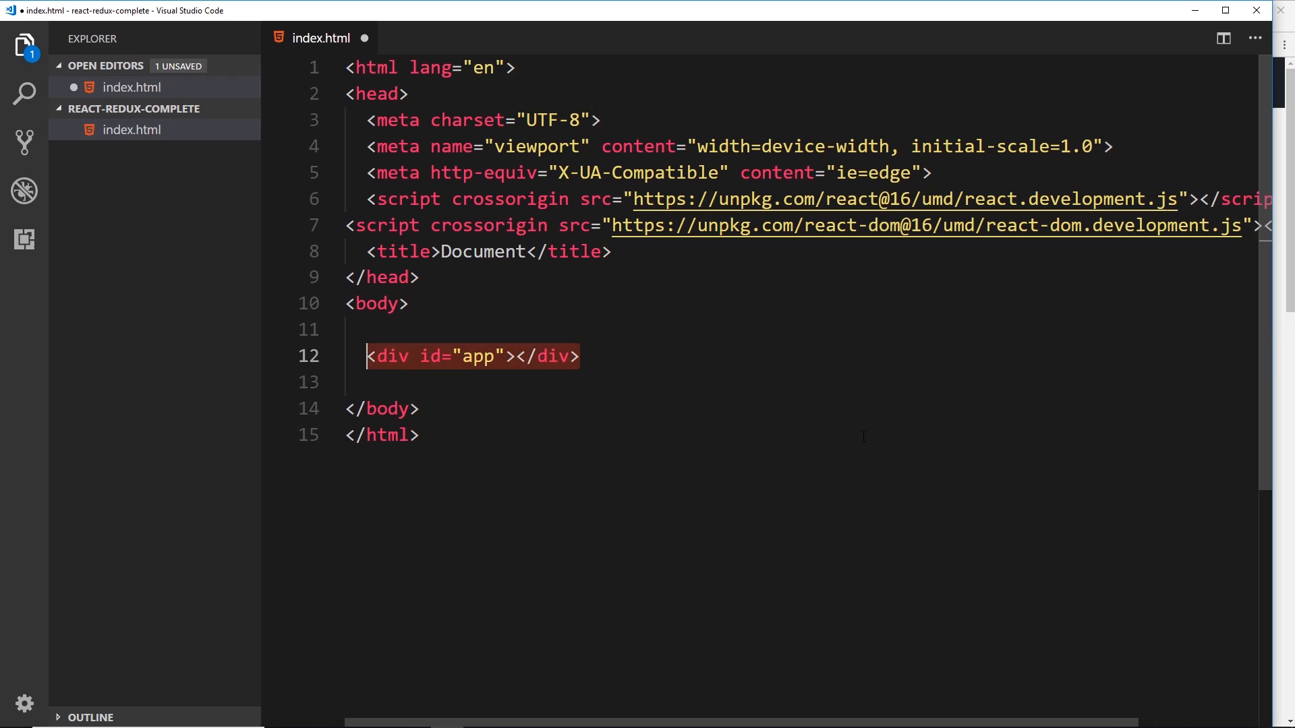
key("Ctrl+s")
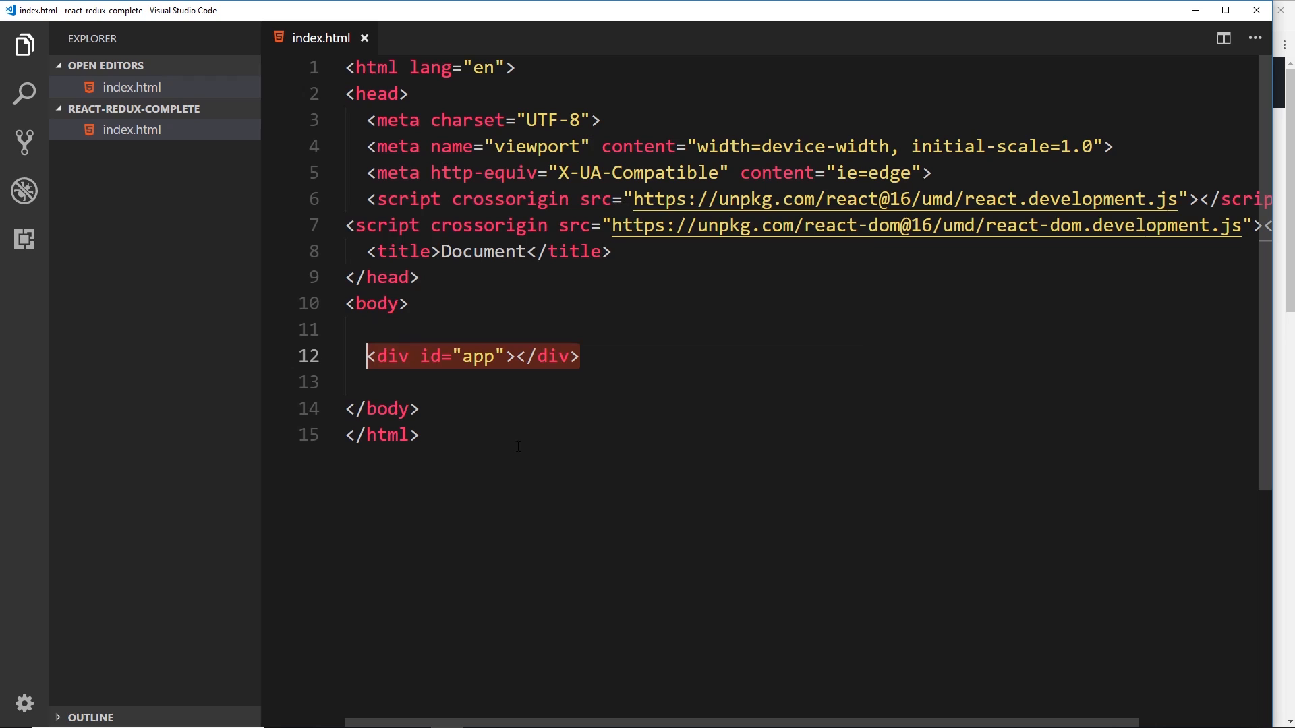
Show the installed extensions list in the sidebar.
left_click(23, 240)
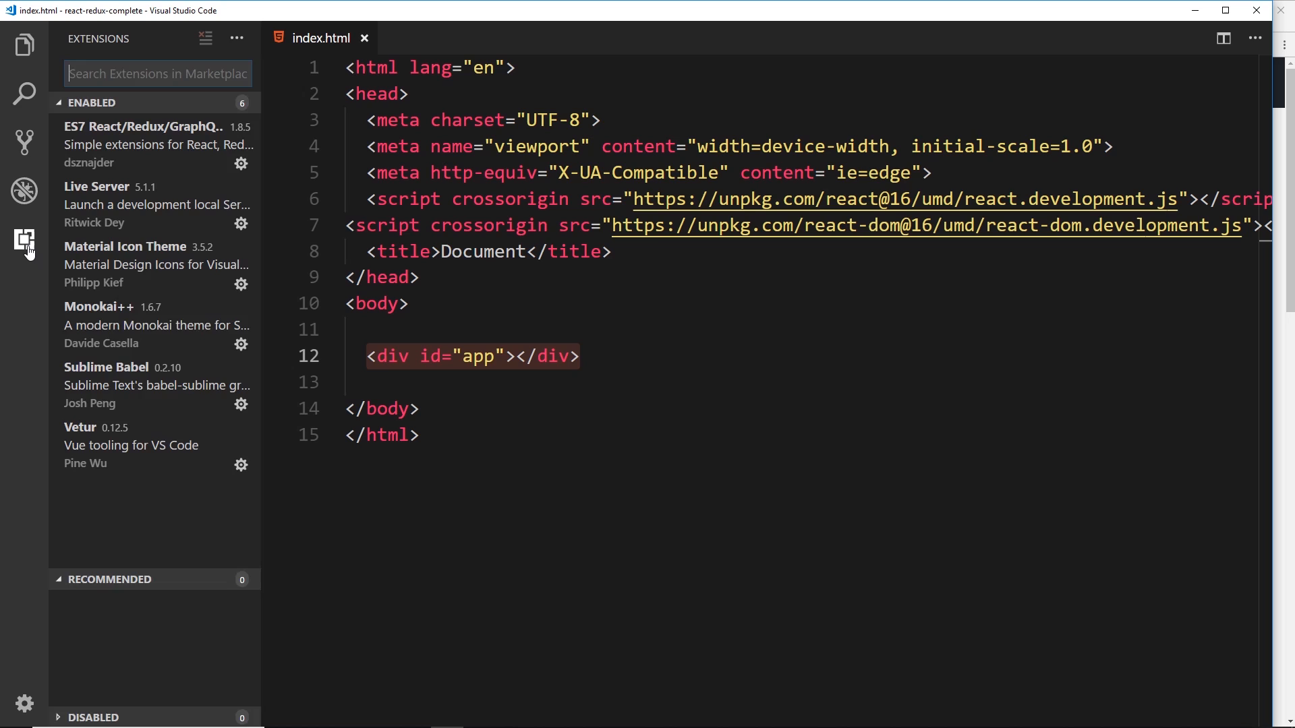
View the ES7 React/Redux/GraphQL/React-Native snippets extension, then the Sublime Babel entry.
left_click(154, 145)
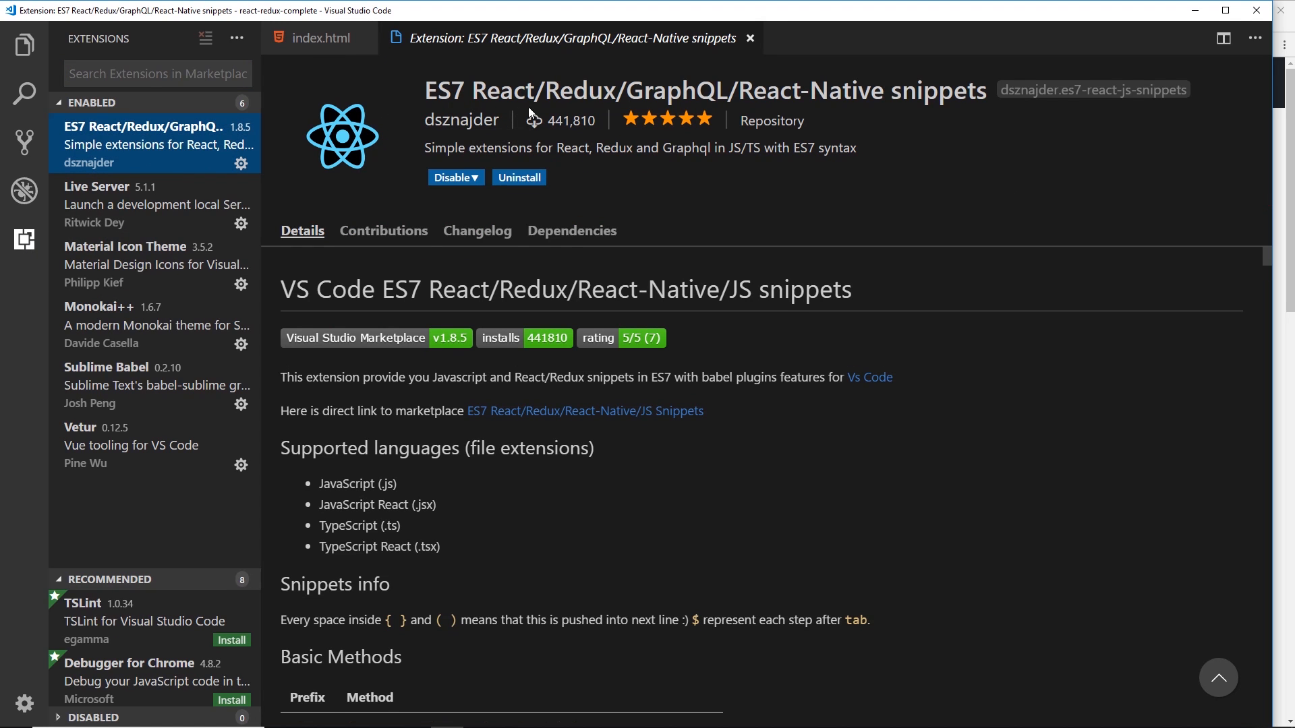
mouse_move(875, 119)
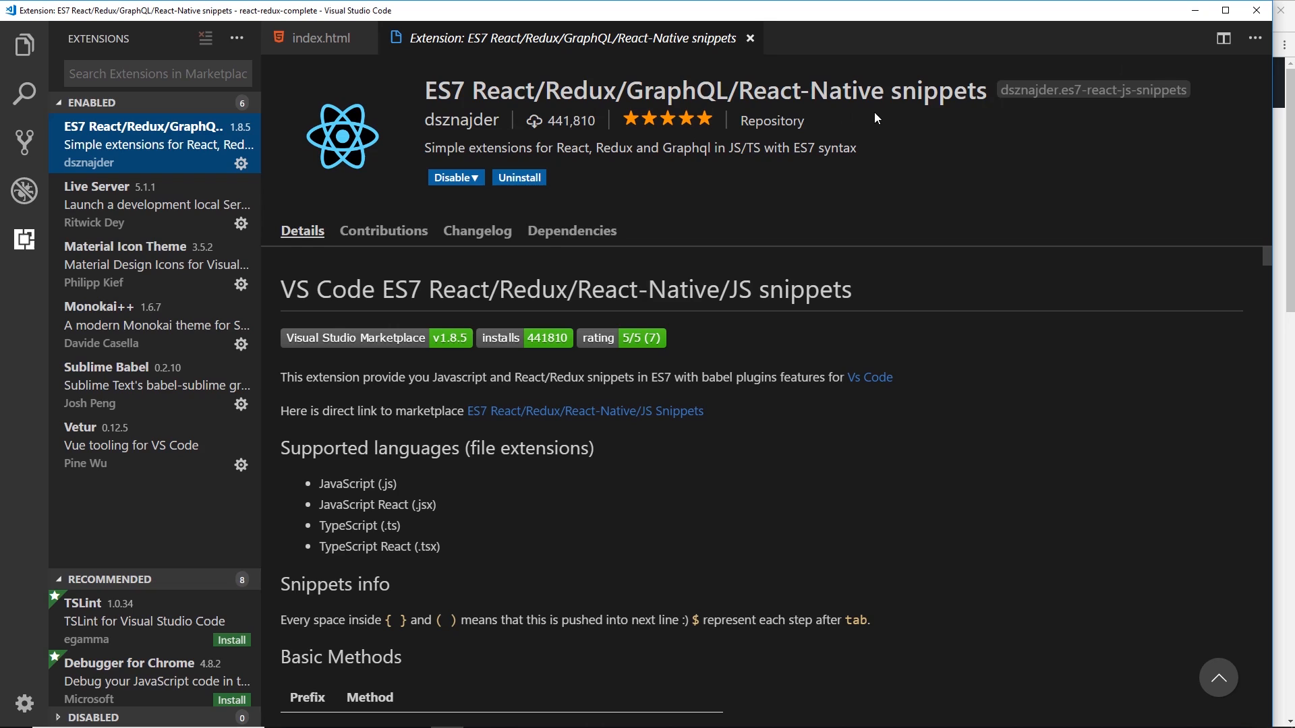
mouse_move(661, 324)
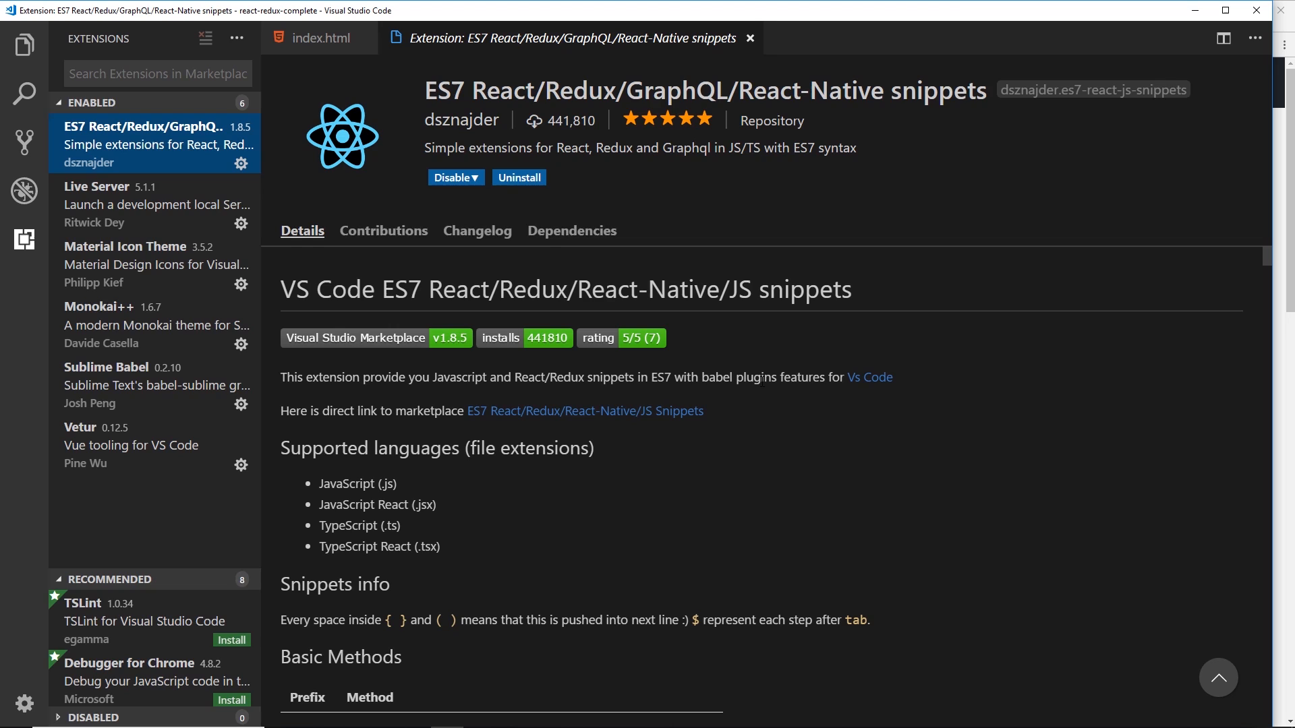
mouse_move(369, 356)
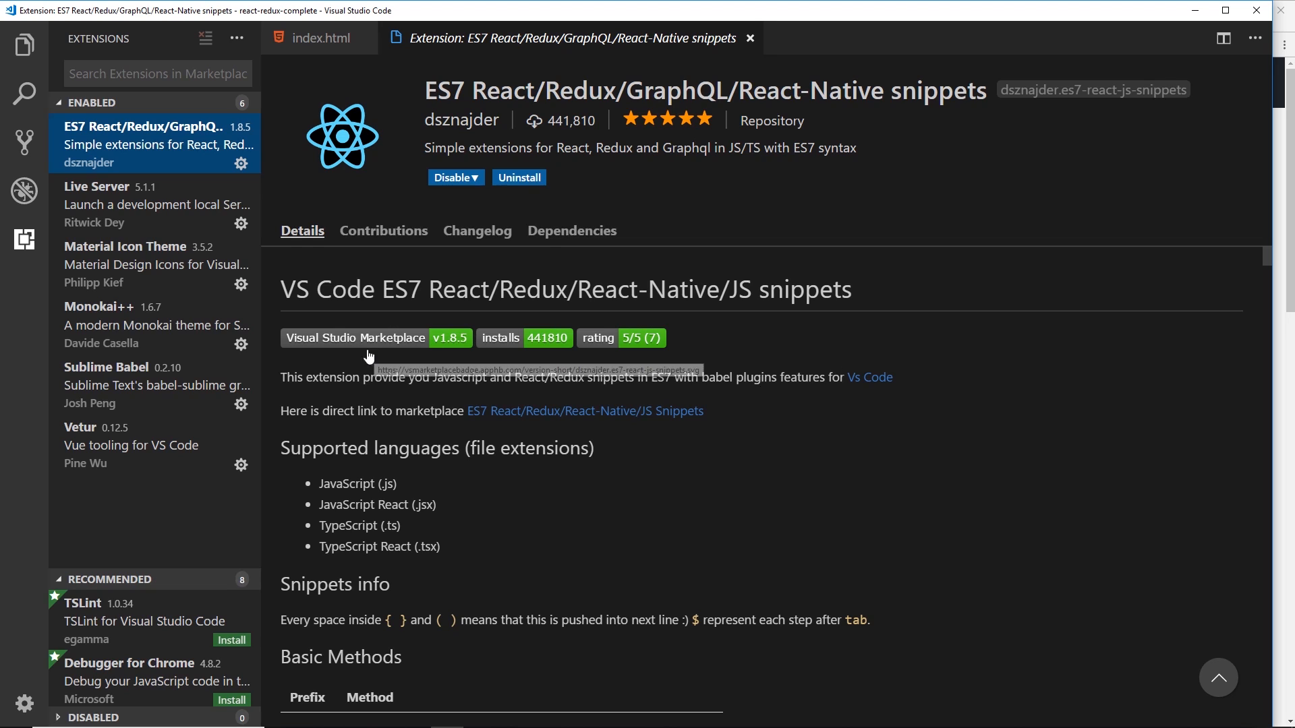
left_click(134, 384)
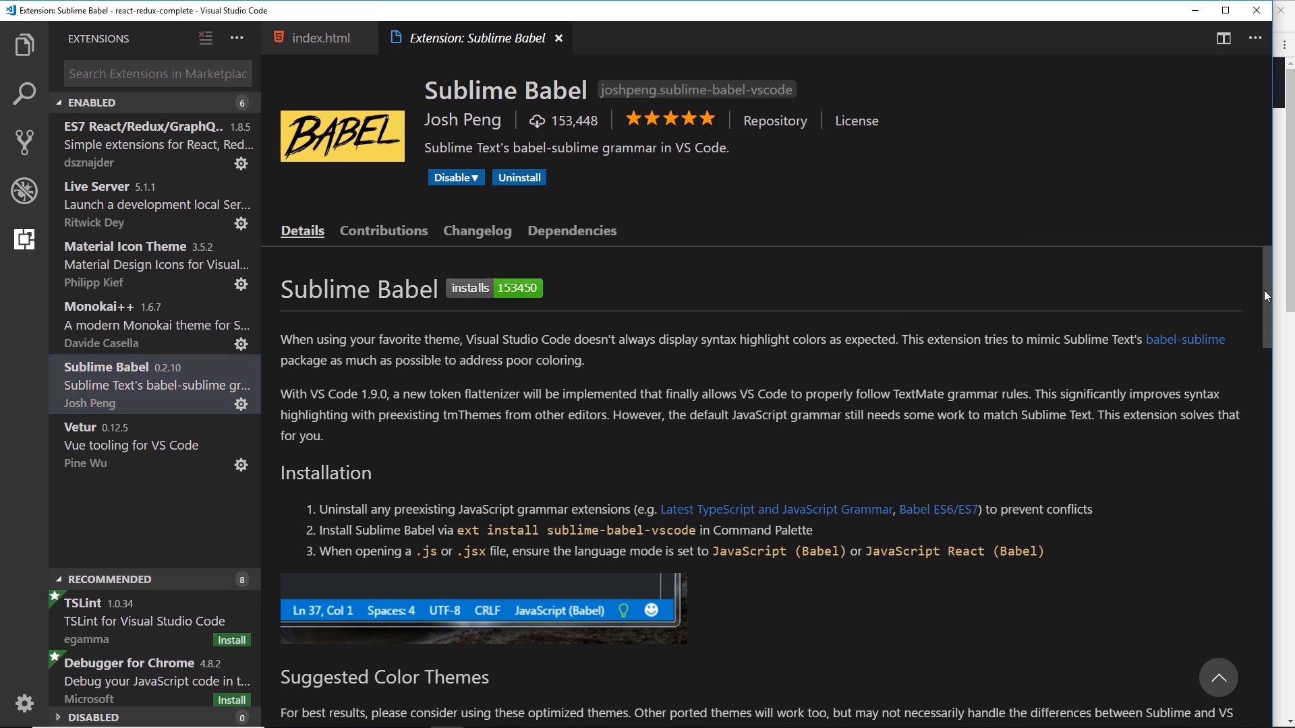
Scroll through the Sublime Babel README and reopen its details page from the top.
scroll("down", 3)
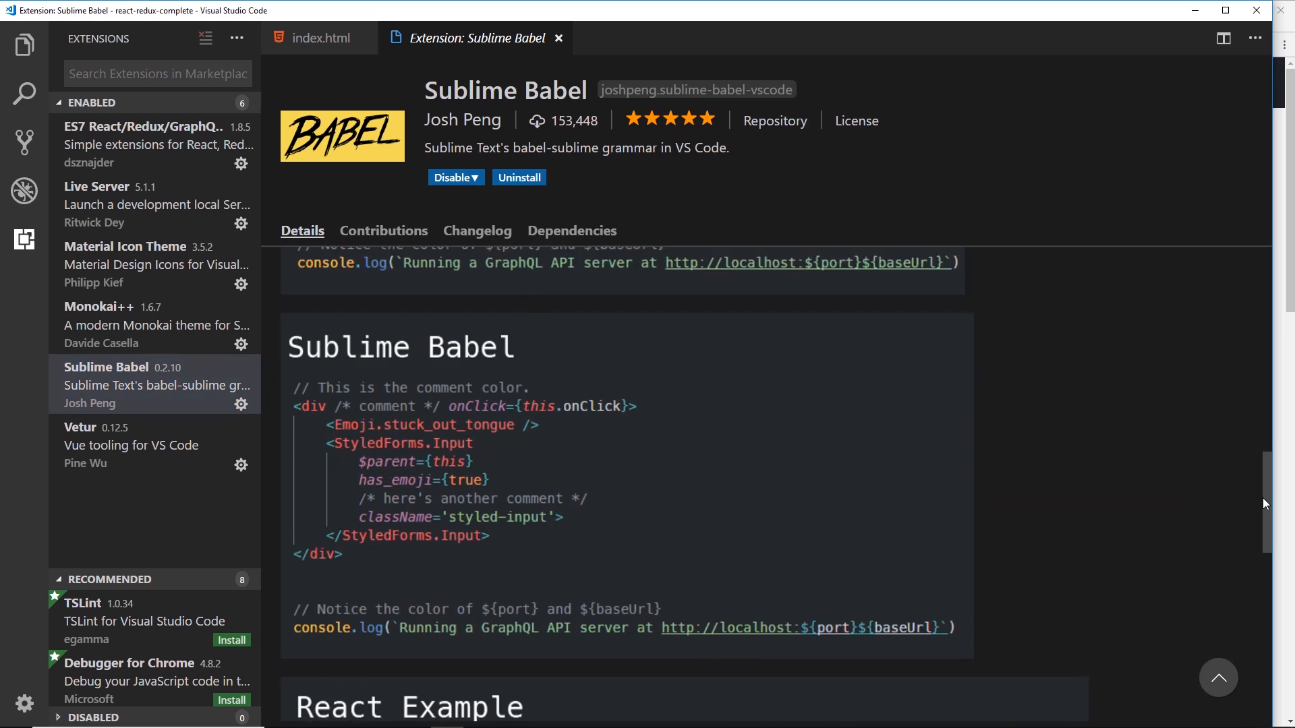
scroll("down", 3)
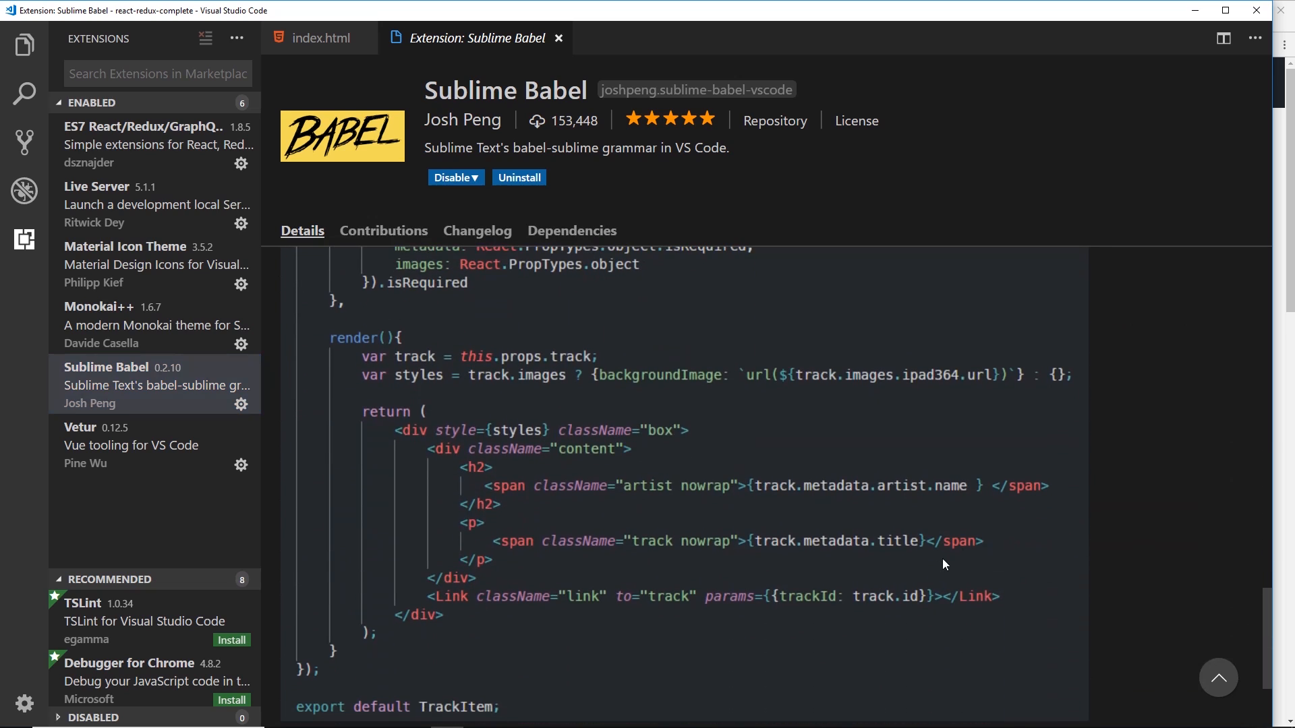
mouse_move(736, 501)
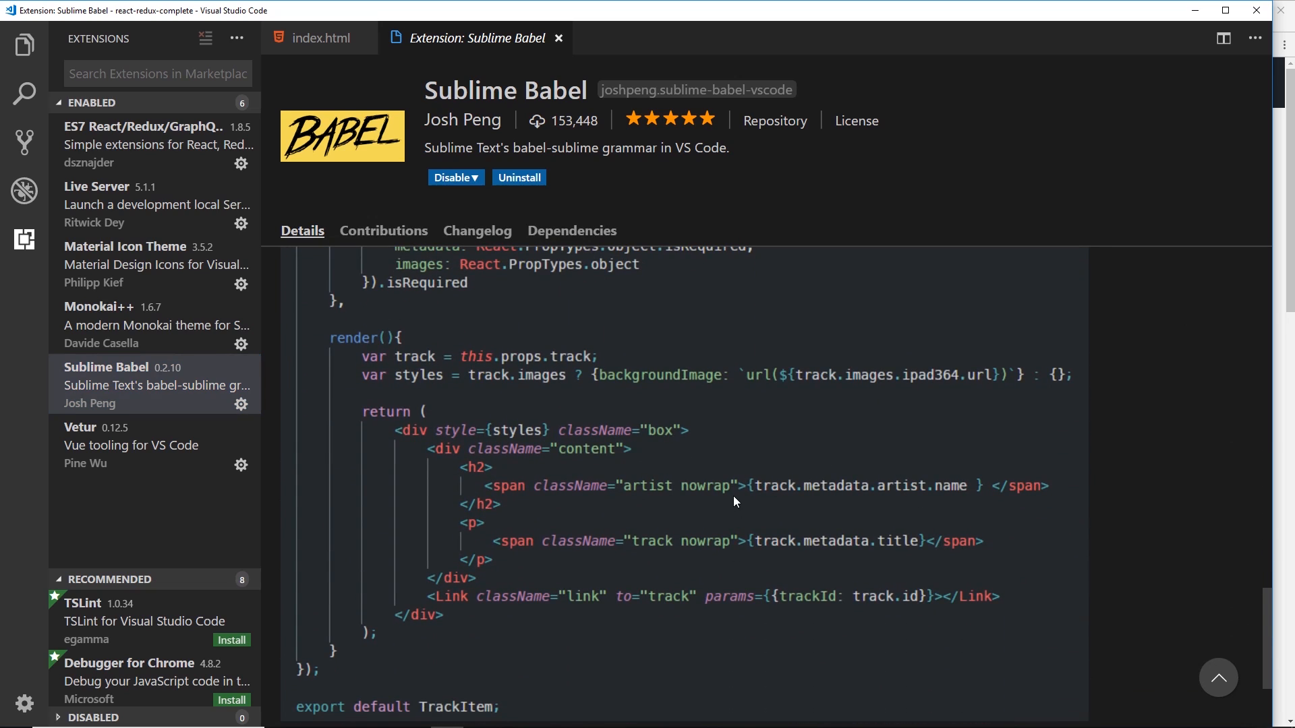
mouse_move(167, 389)
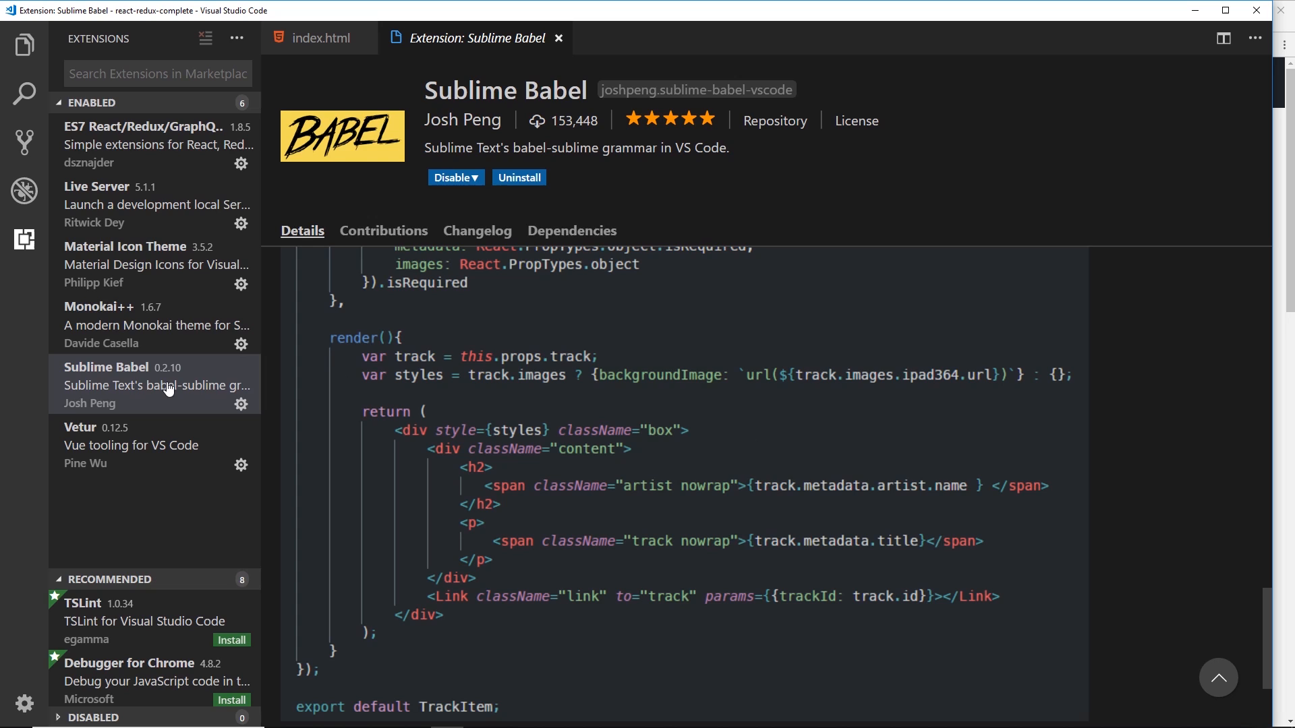
mouse_move(156, 205)
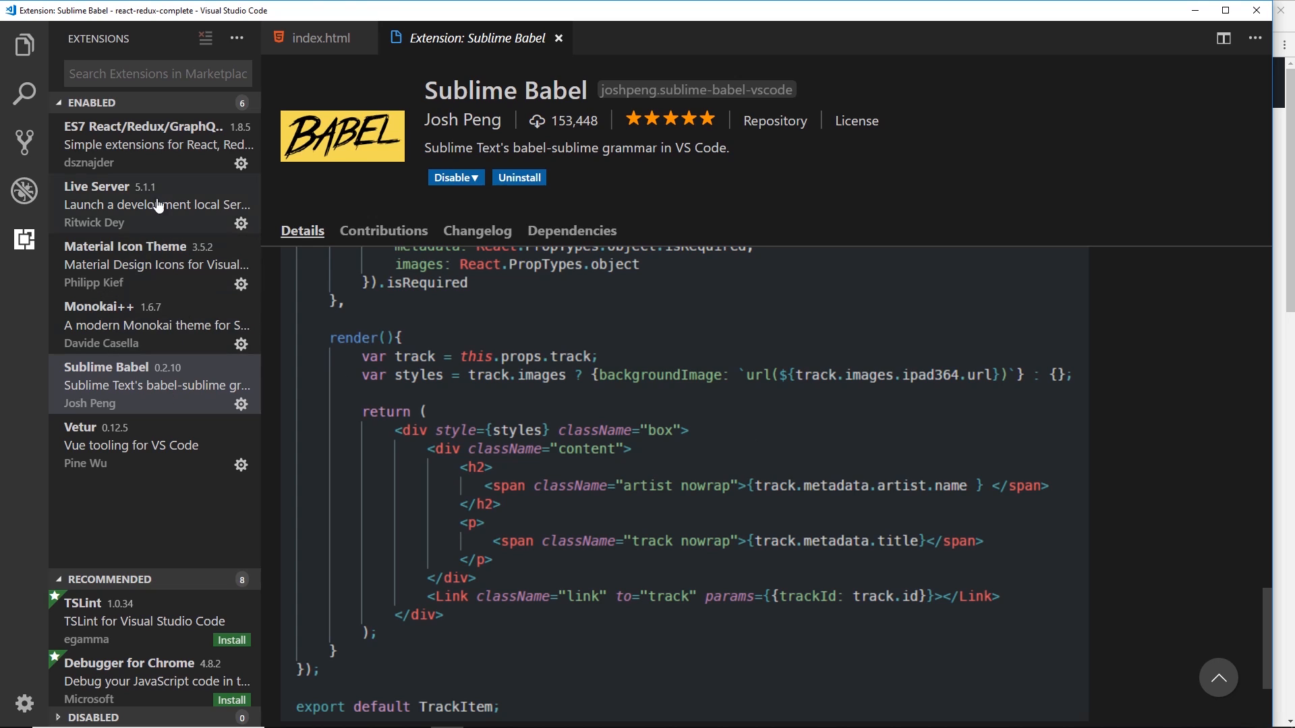
left_click(155, 143)
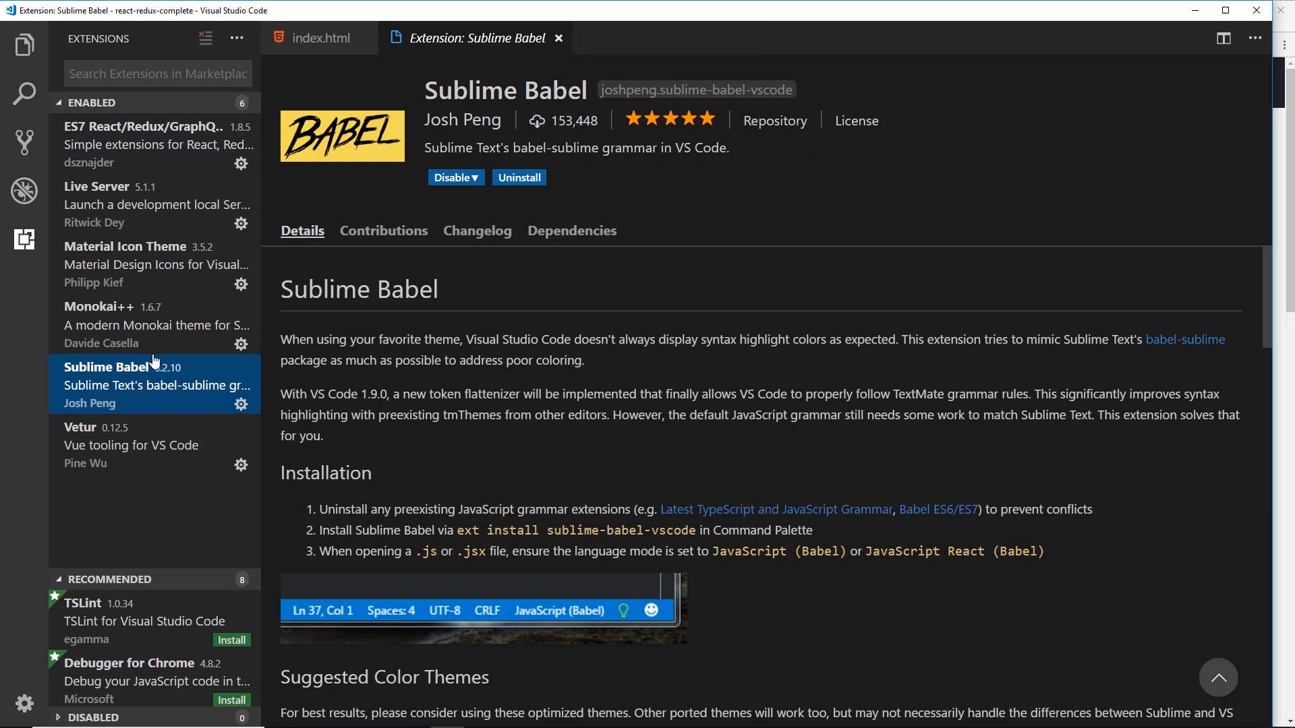
left_click(128, 325)
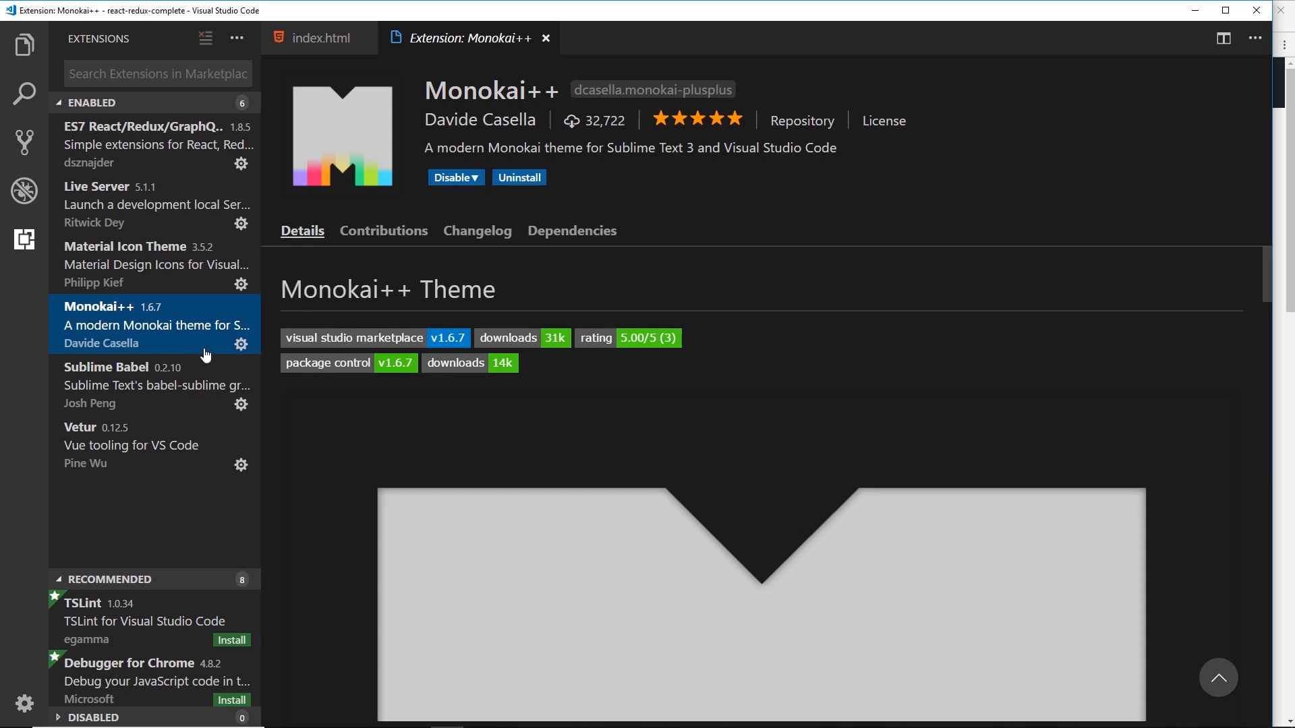
mouse_move(138, 322)
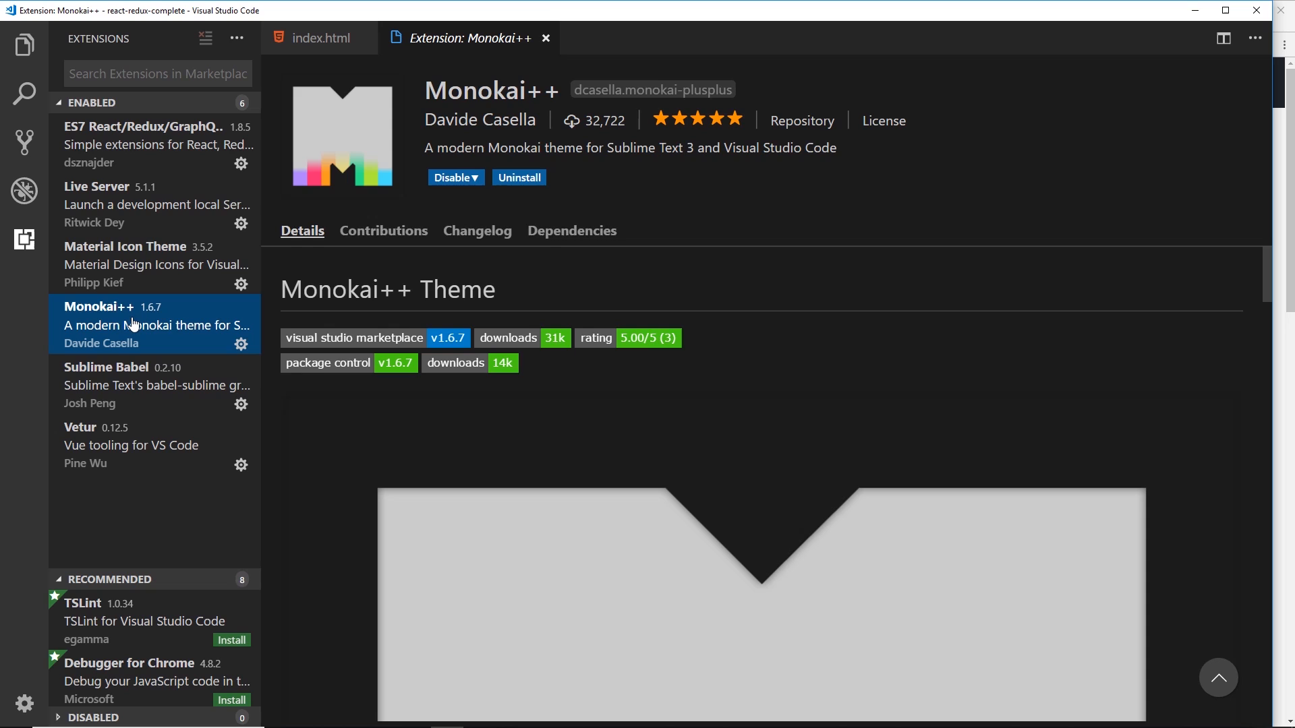
Return to the Explorer showing the project files and open editors.
left_click(22, 47)
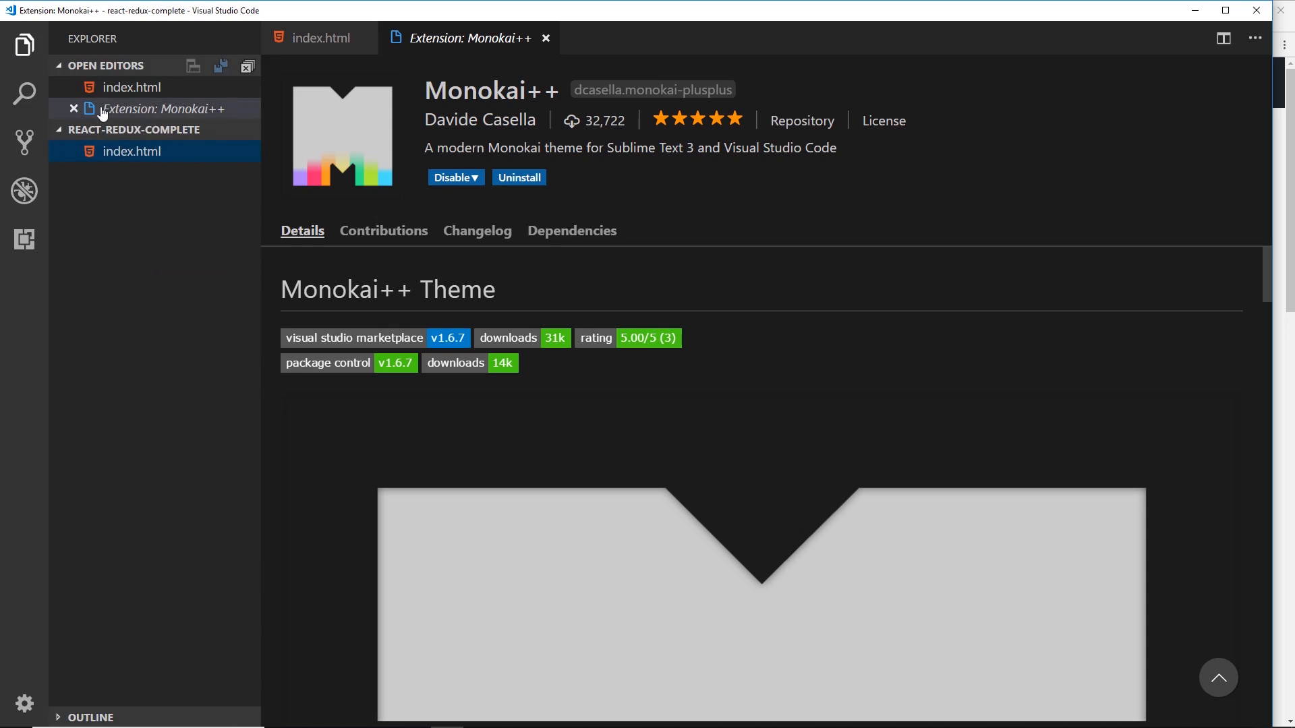